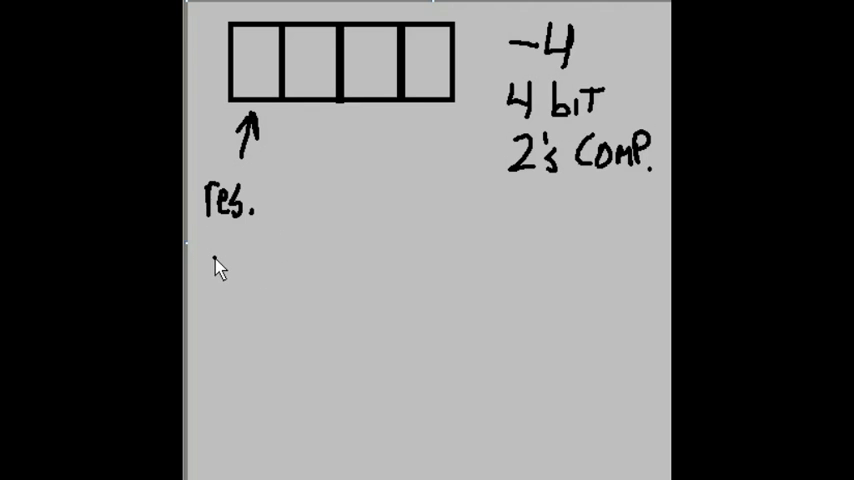
Write 'Sign Bit', '1=(-)' and '0=(+)' under the first box's 'res.' label
type("sig")
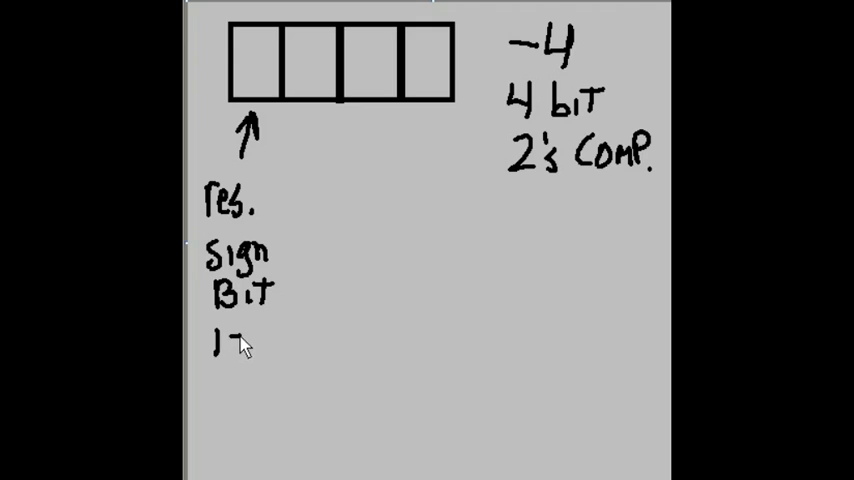
type("=)")
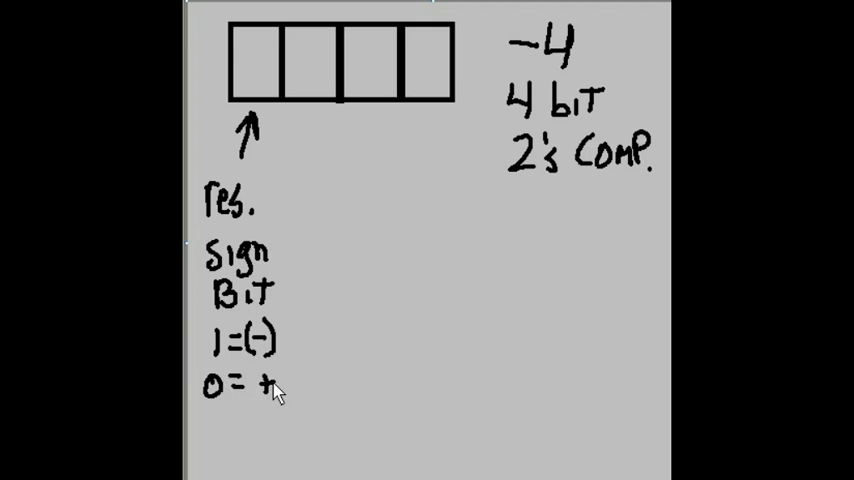
type("(+)")
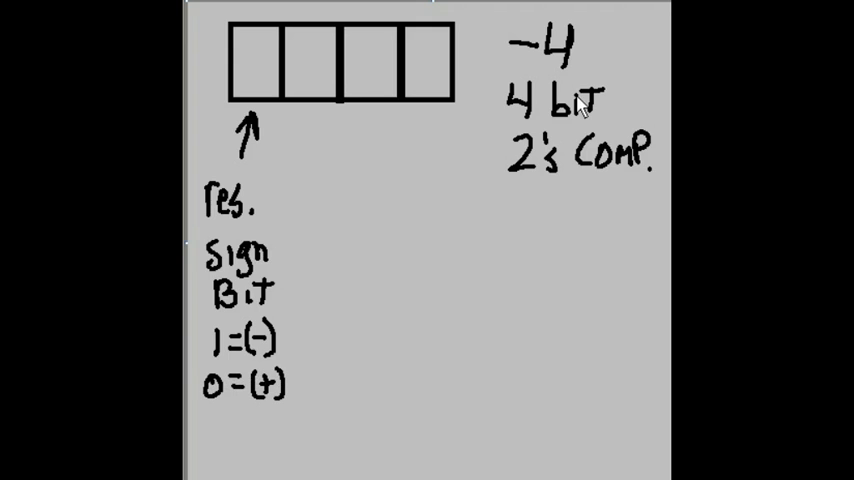
mouse_move(565, 62)
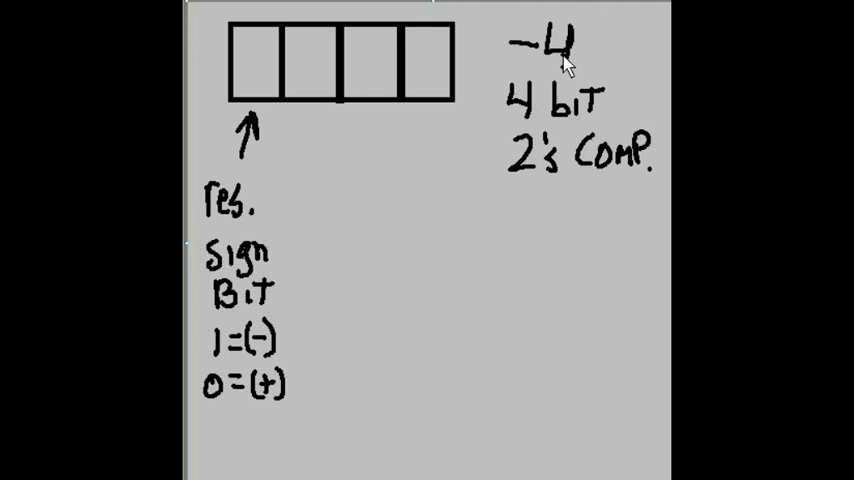
mouse_move(333, 169)
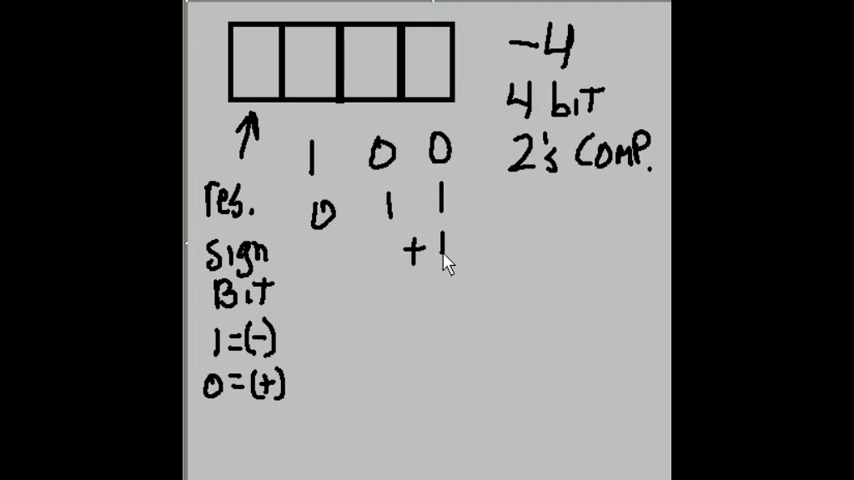
Sketch the +1 added to the inverted bits while working out 4 as 1 0 0
left_click_drag(318, 278, 470, 268)
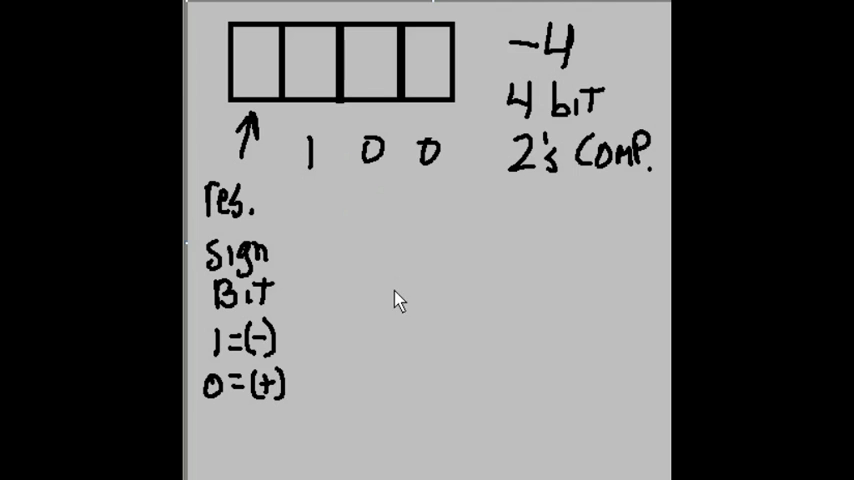
mouse_move(420, 200)
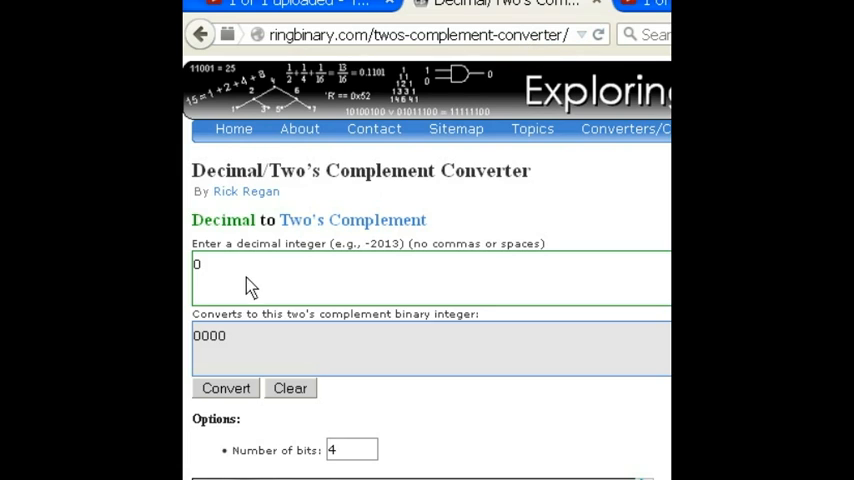
Enter -4 with 4 bits in the converter and convert it to 1100
double_click(197, 265)
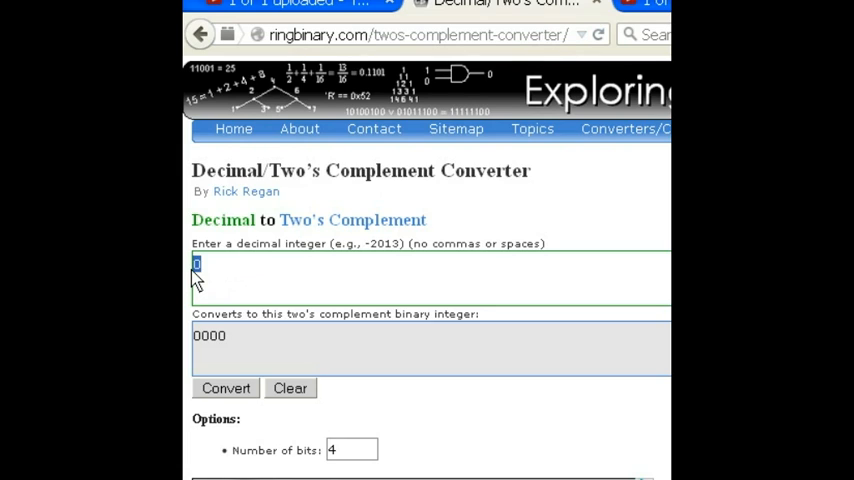
type("-4")
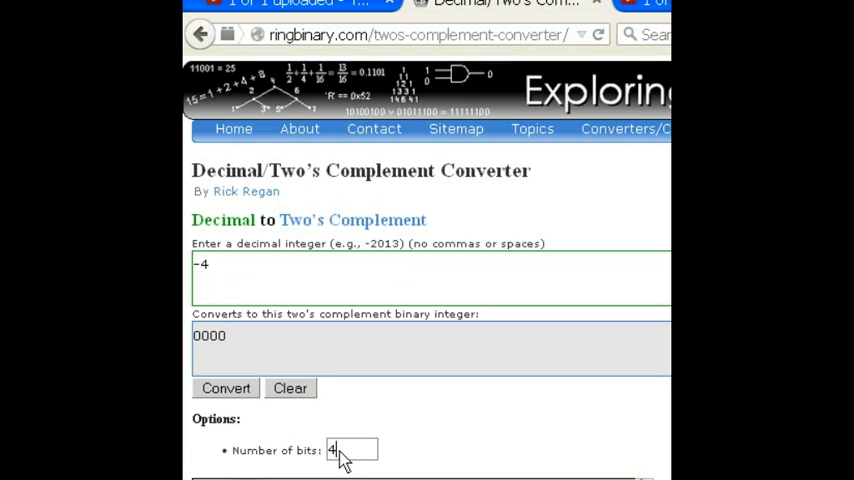
double_click(331, 450)
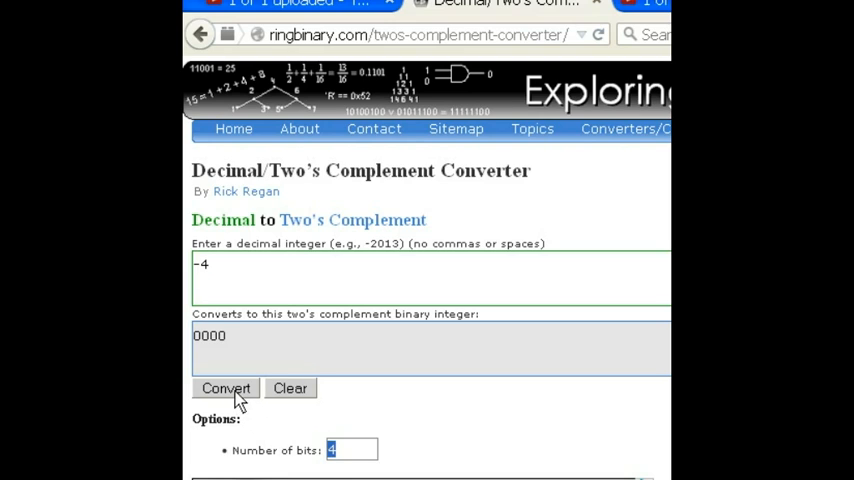
left_click(226, 388)
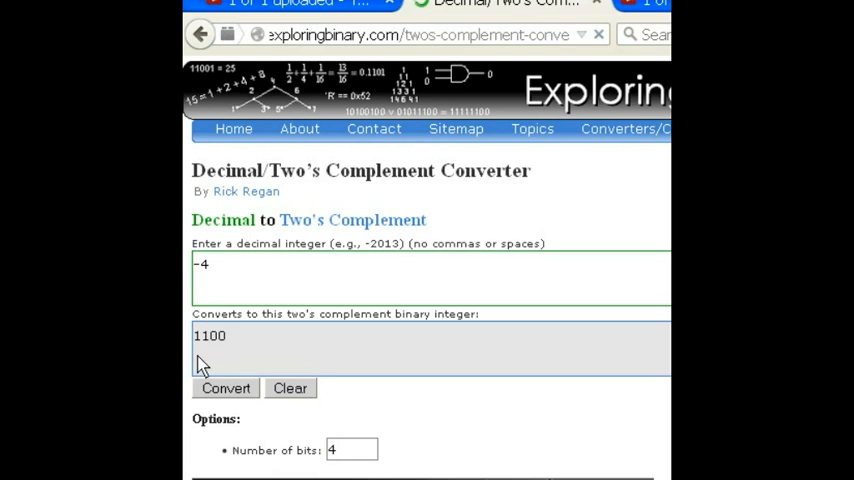